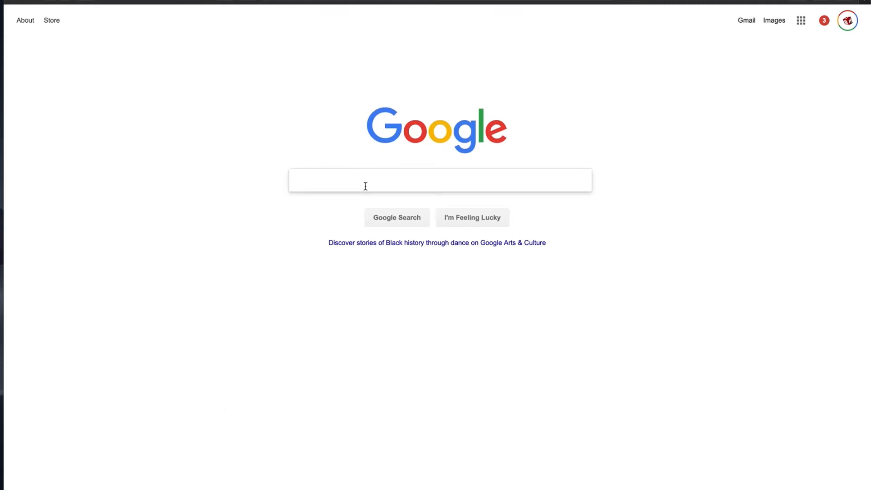
Run a Google search for 'twrp'
left_click(438, 180)
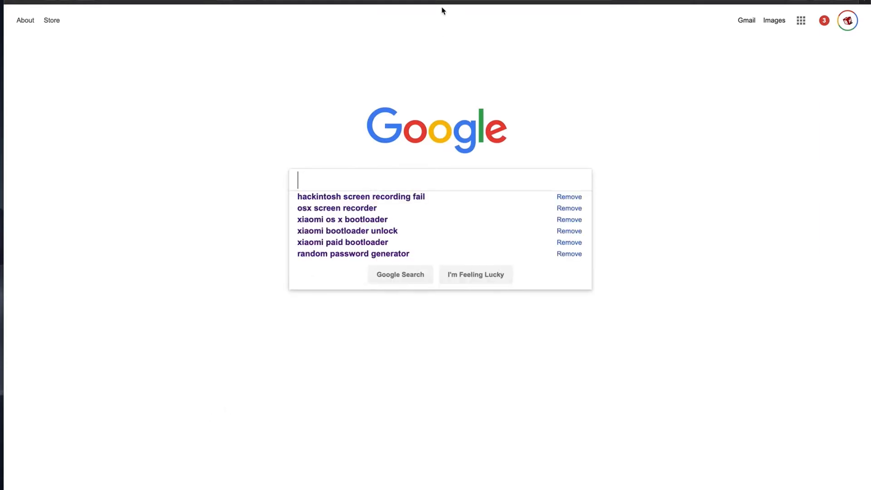
type("twrp")
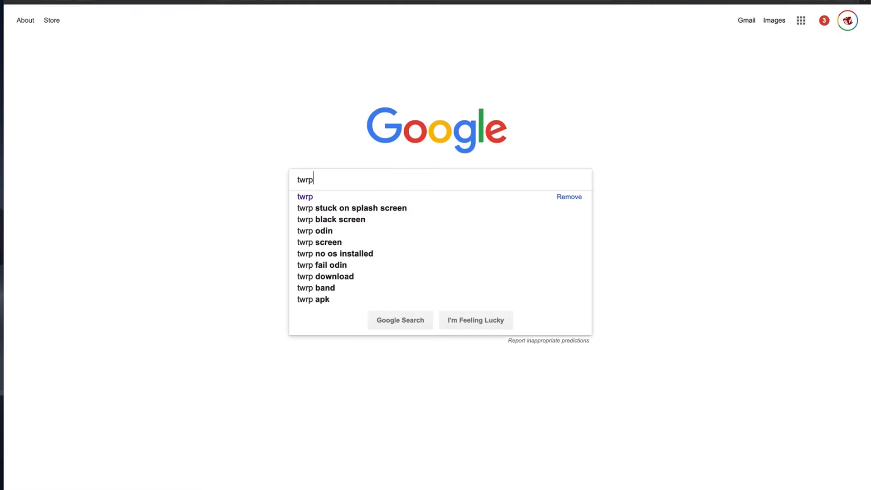
left_click(399, 320)
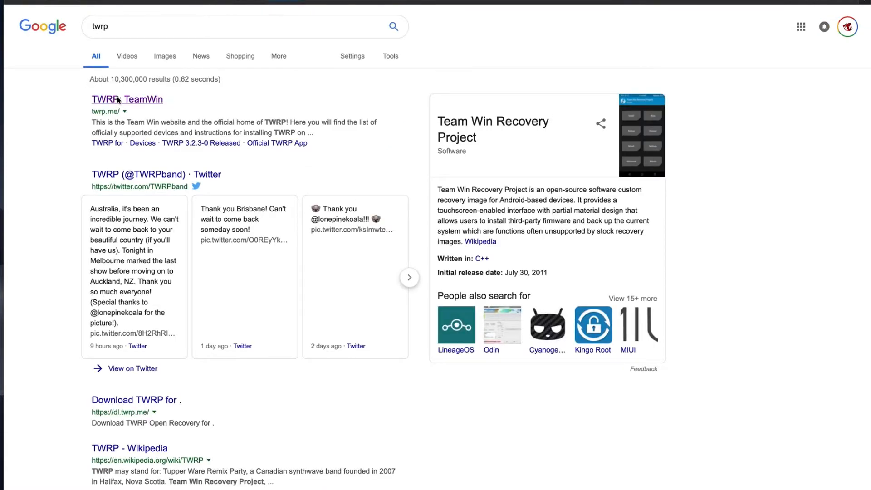
On the TWRP site's Devices list, find 'mi max' and open the Xiaomi Mi Max 3 (nitrogen) page's download links
left_click(109, 99)
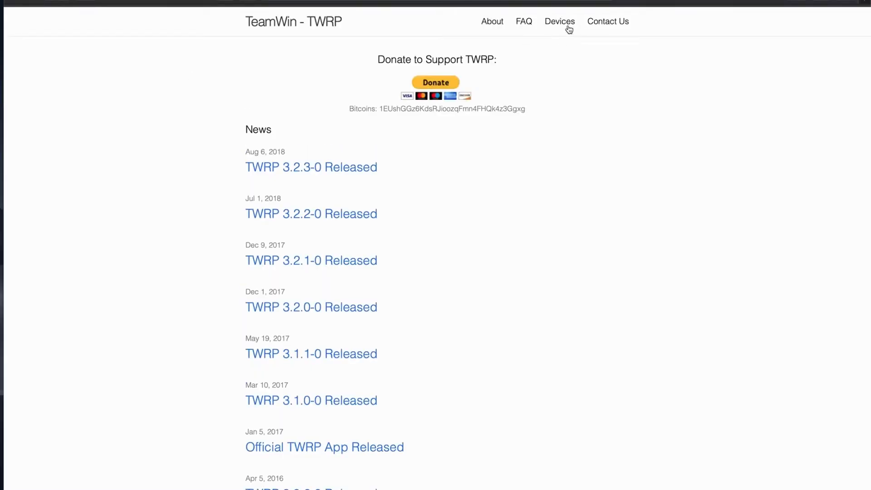
left_click(559, 22)
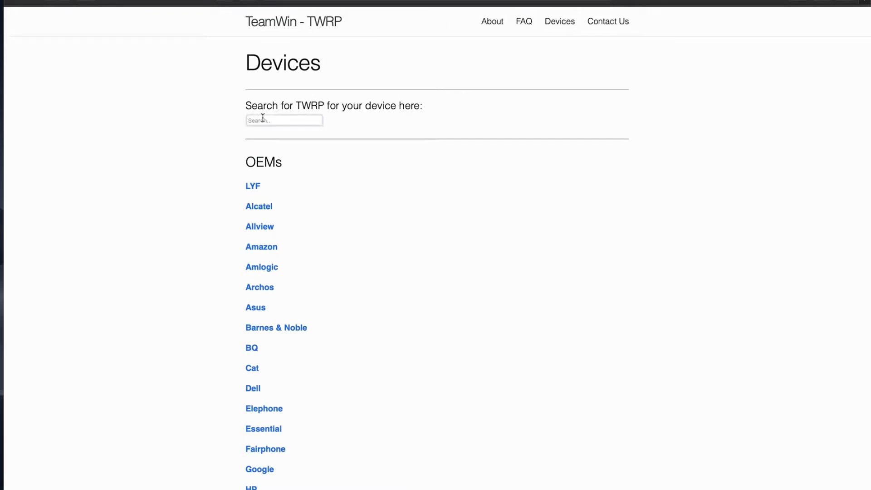
type("mi max 3")
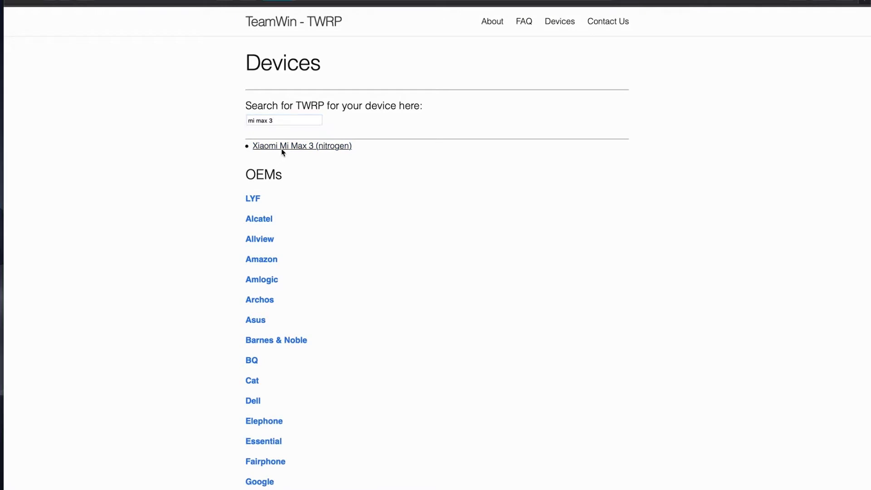
left_click(301, 146)
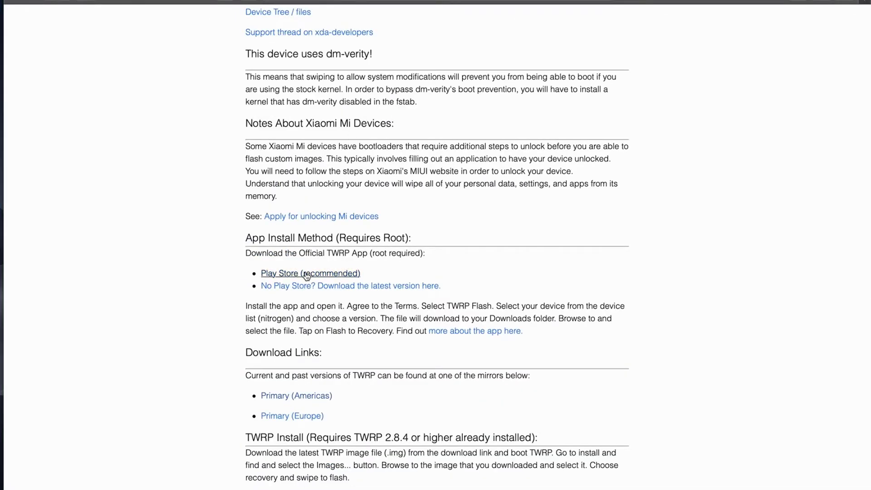
scroll("down", 3)
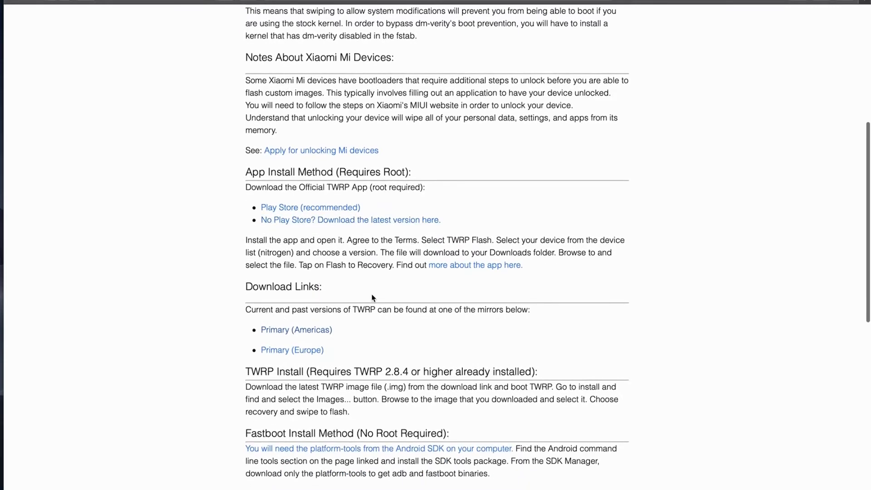
mouse_move(303, 327)
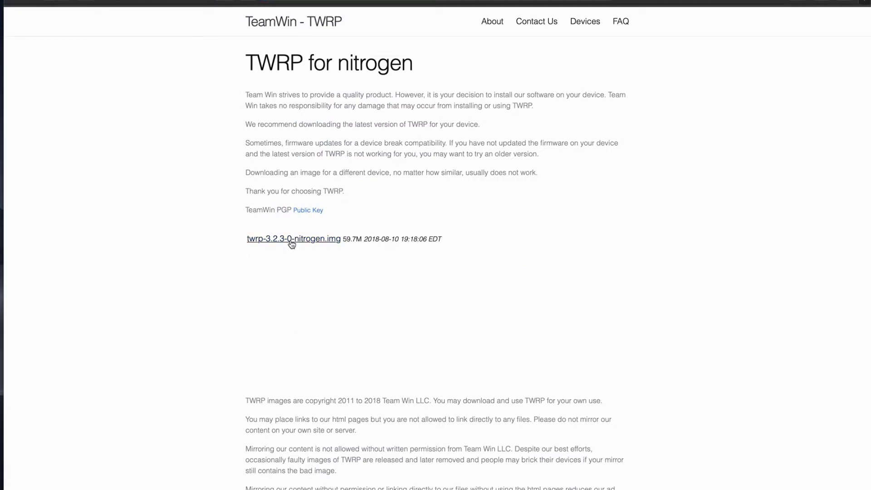
Download twrp-3.2.3-0-nitrogen.img from its TWRP download page
left_click(293, 238)
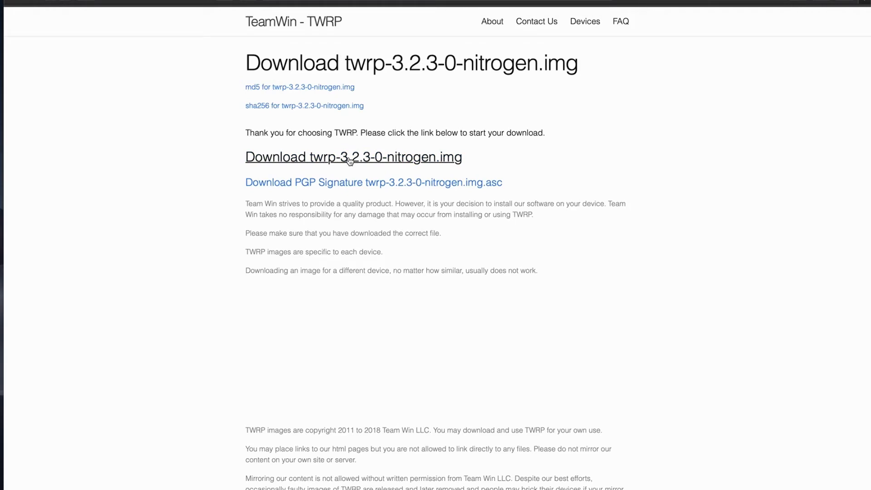
left_click(353, 156)
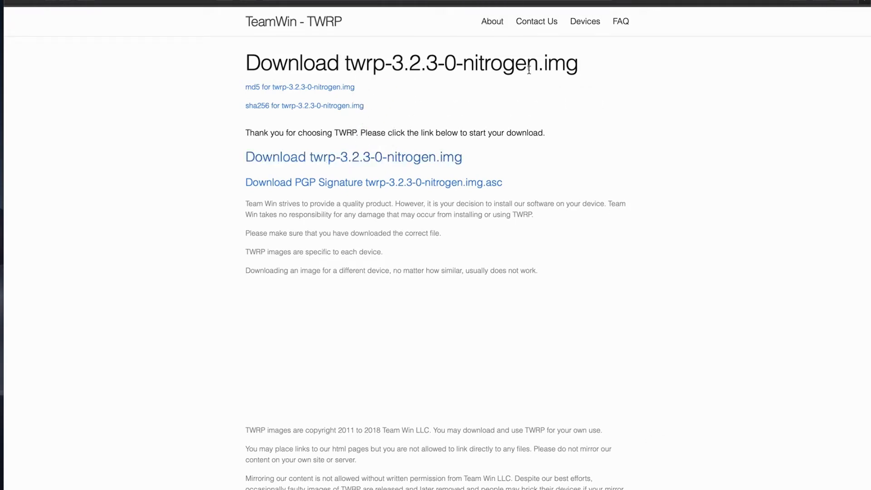
left_click(353, 156)
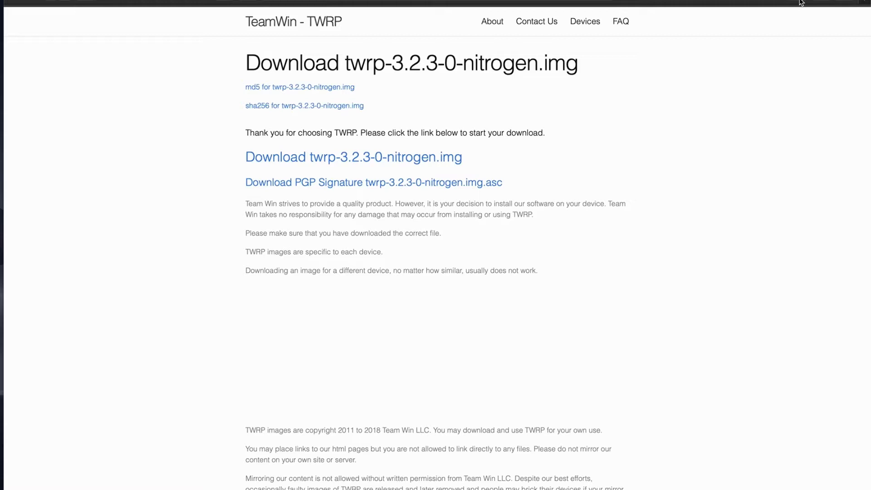
mouse_move(801, 3)
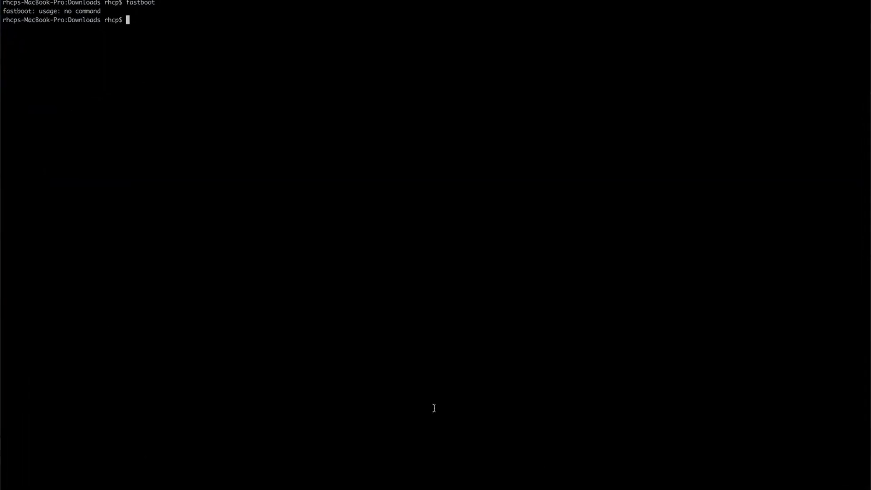
Run 'fastboot flash recovery twrp-3.2.3-0-nitrogen.img' in the terminal
type("fastboot devices")
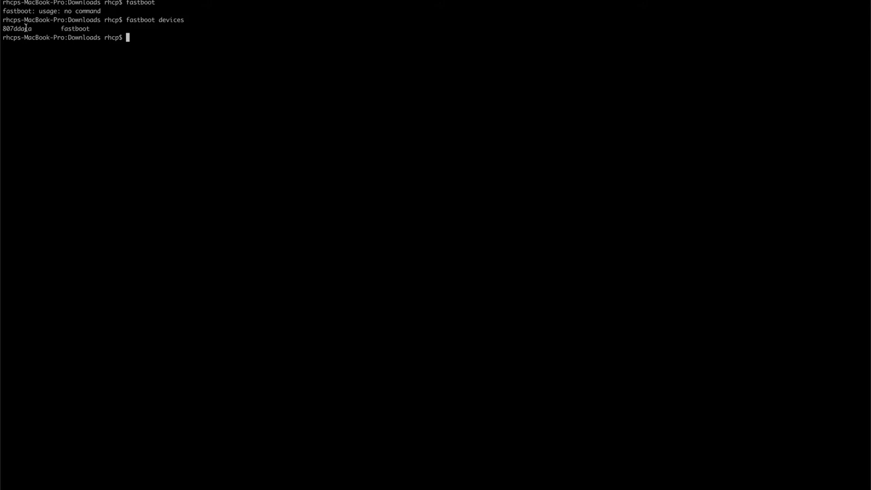
type("fastboot f")
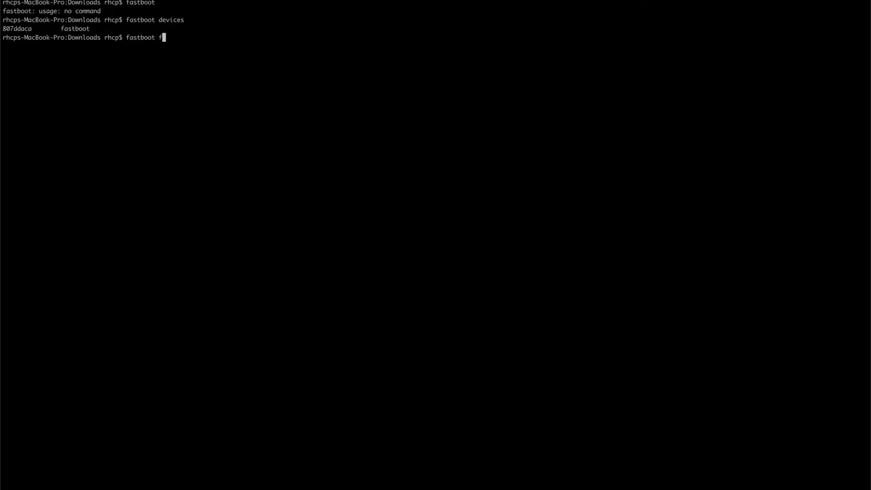
type("lash recovery")
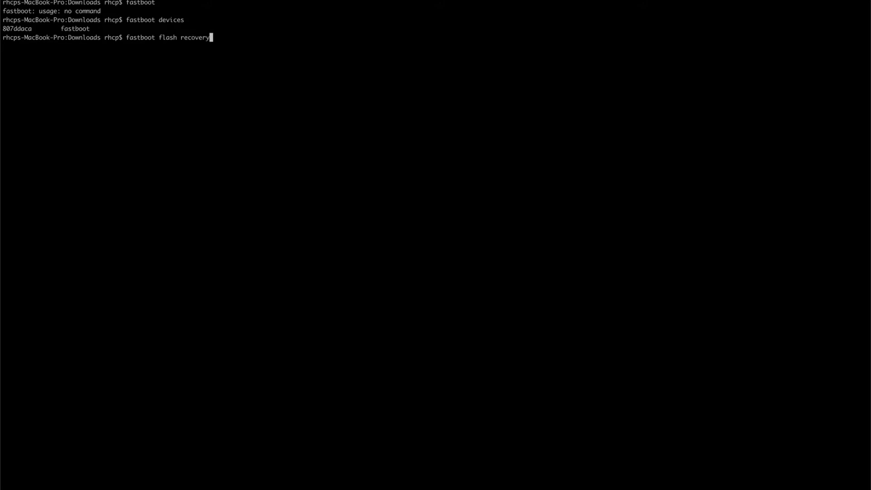
type("\" \"")
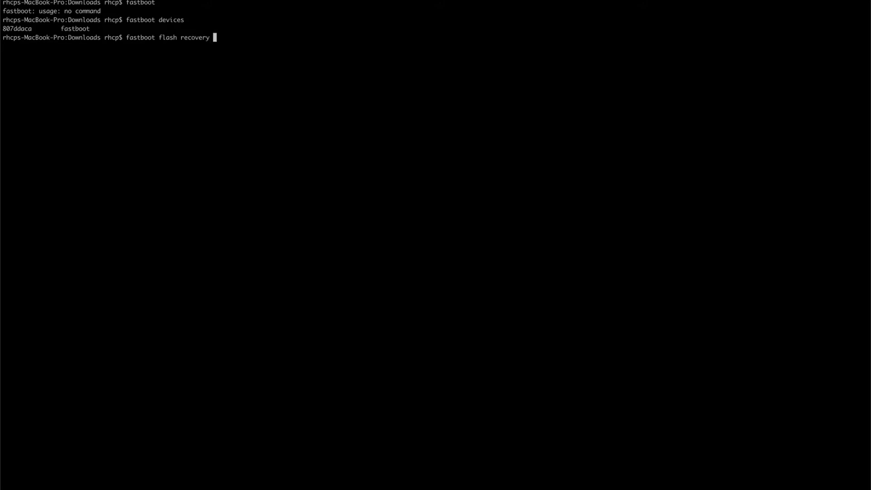
type("twrp-3.2.3-0-nitrogen.img")
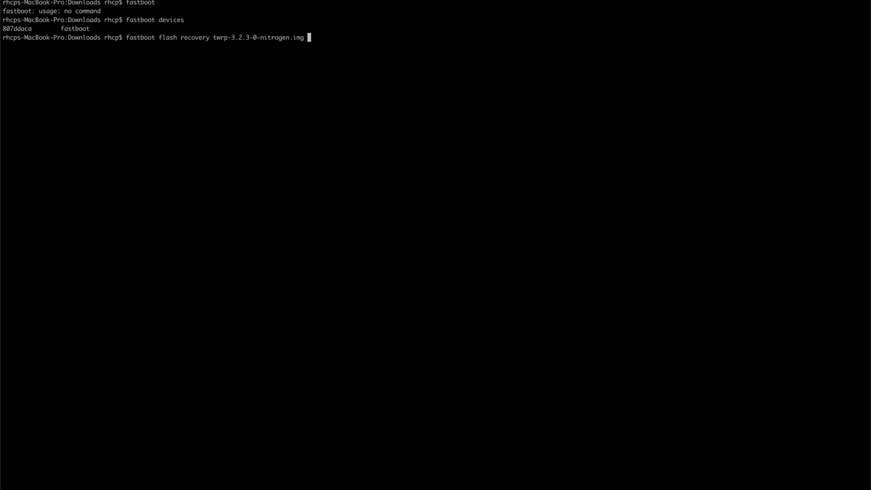
key("Tab")
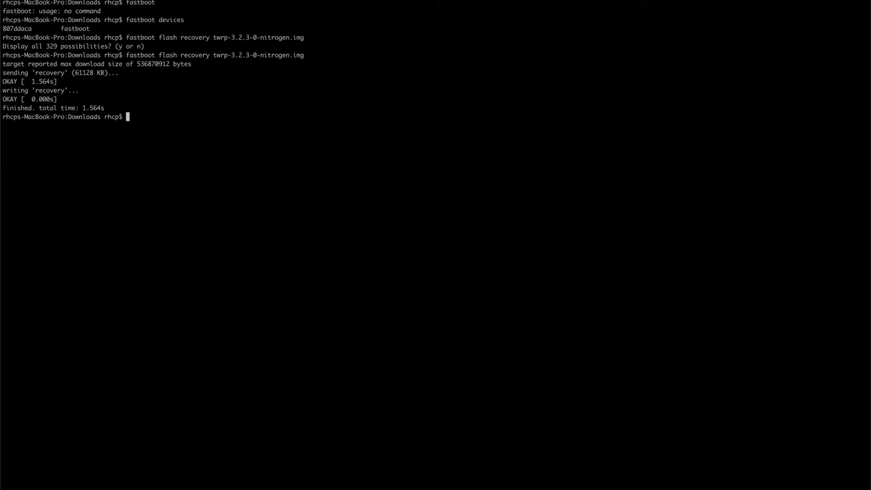
Enter 'fastboot reboot recovery' to boot the phone into TWRP
type("fastboot reboot")
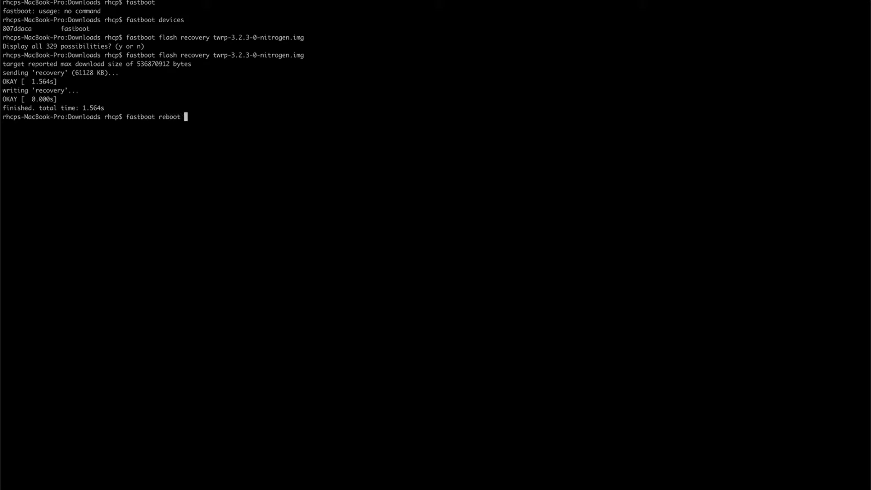
type("recovery")
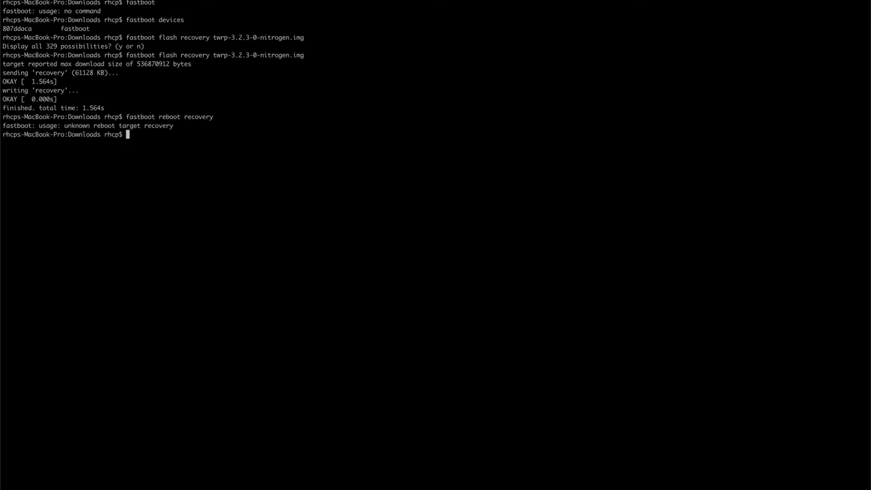
type("fastboot reboot recovery")
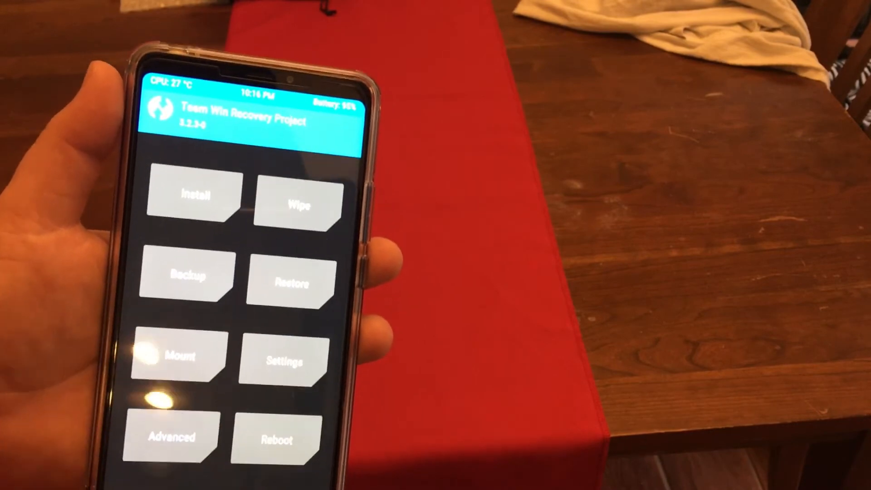
left_click(187, 275)
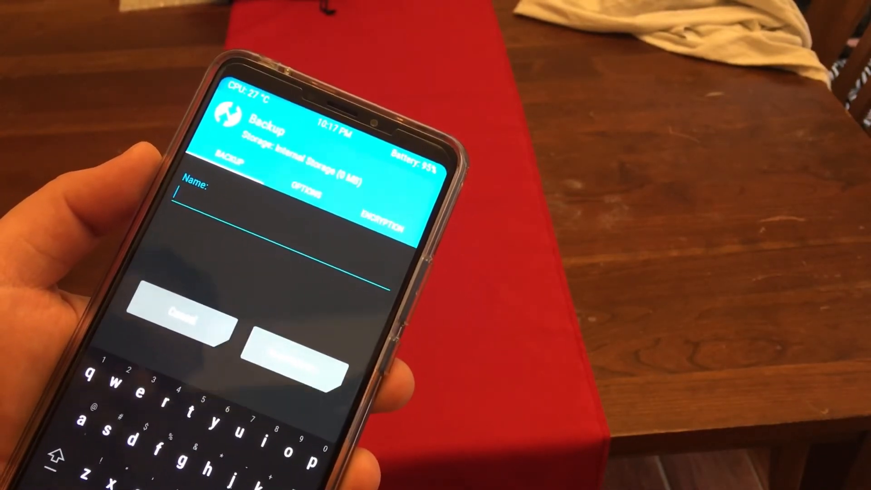
type("stock")
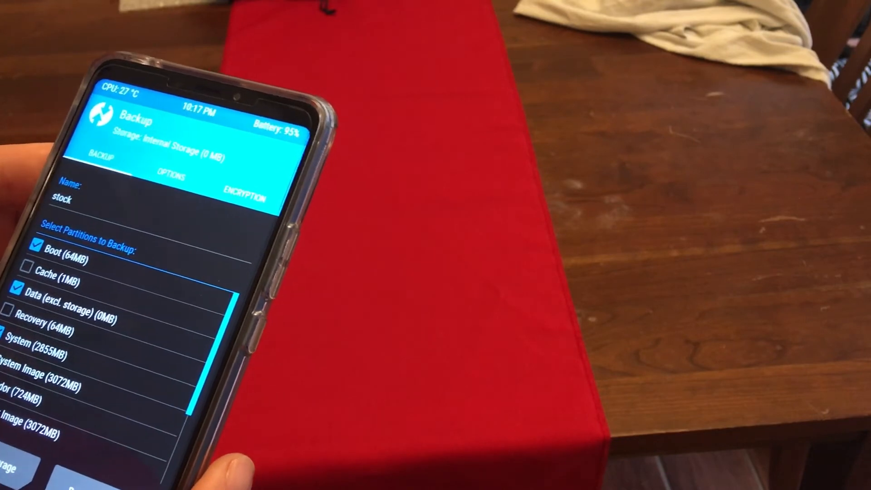
scroll("down", 3)
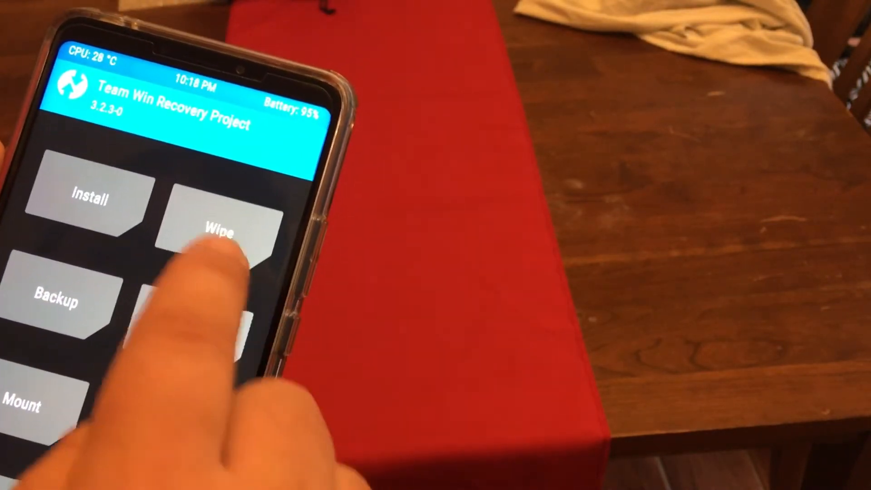
left_click(221, 228)
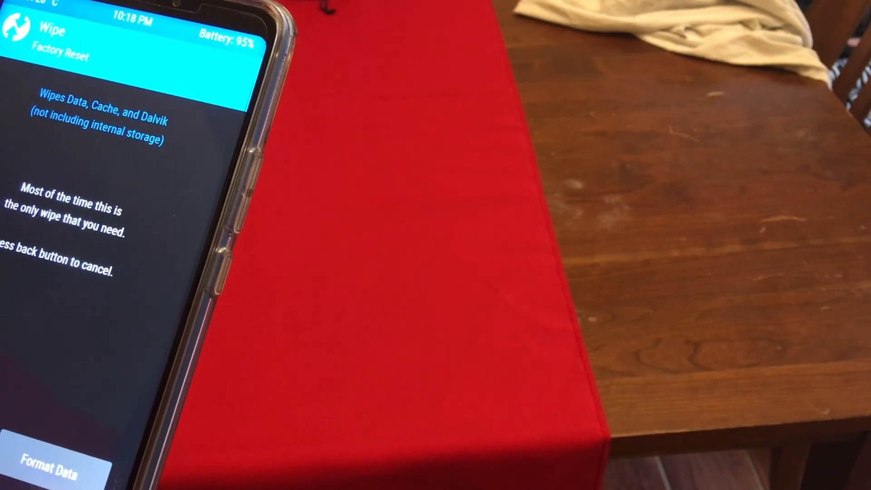
left_click(47, 471)
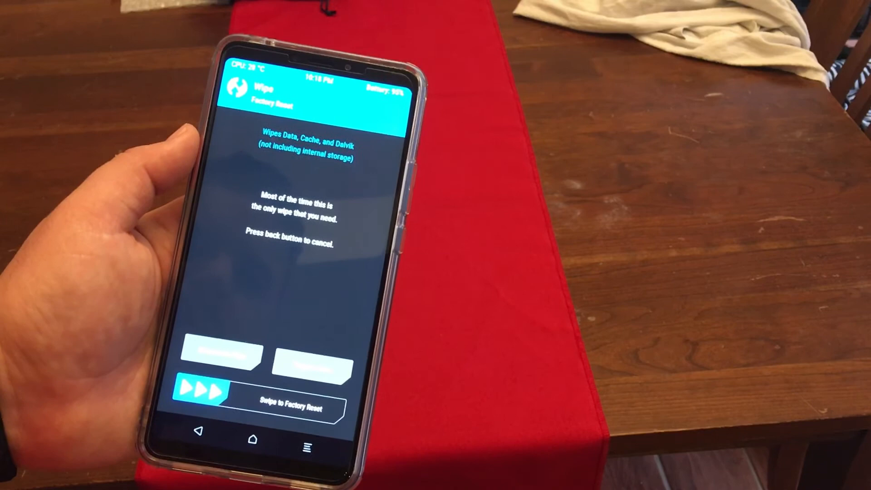
left_click(201, 443)
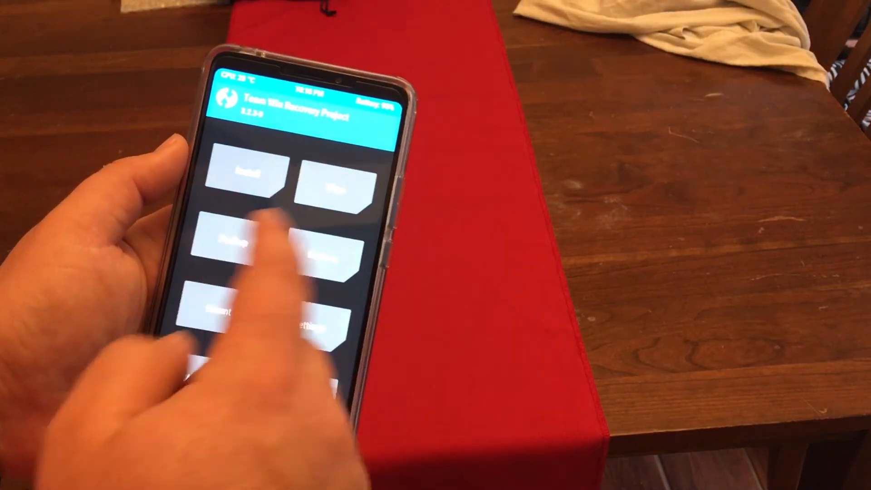
Name the TWRP backup 'stock' and keep Internal Storage as its destination
left_click(230, 250)
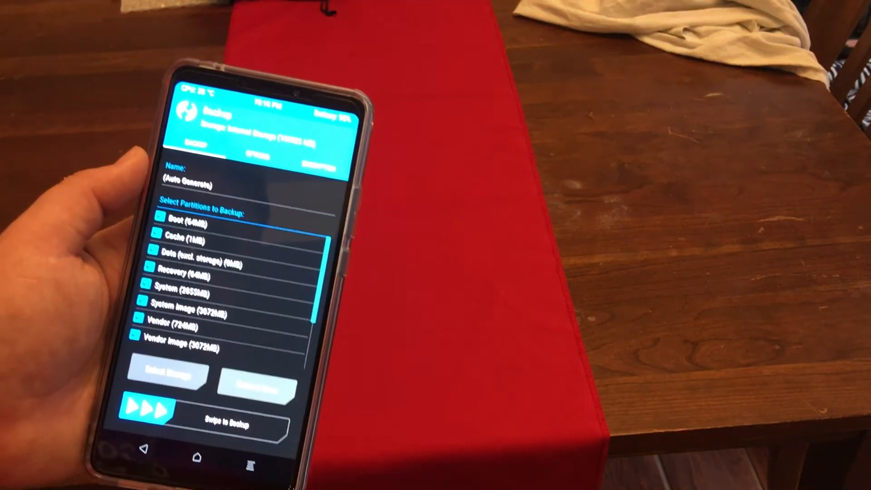
left_click(227, 184)
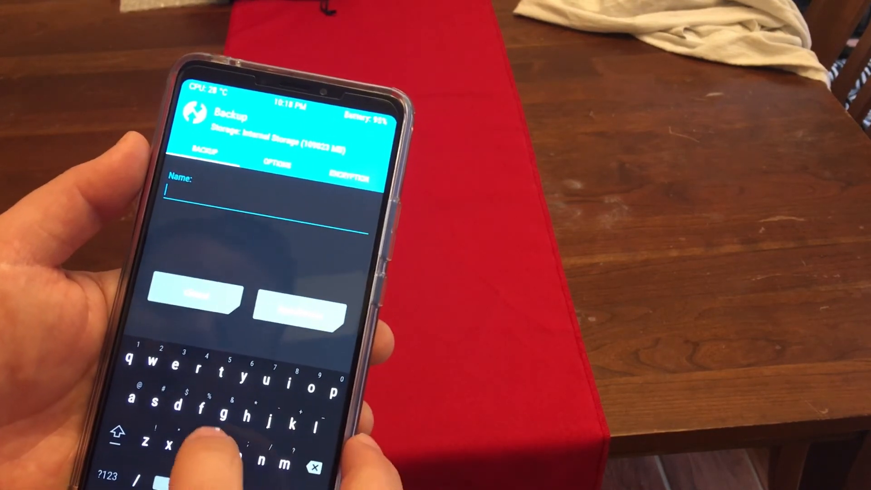
type("stock")
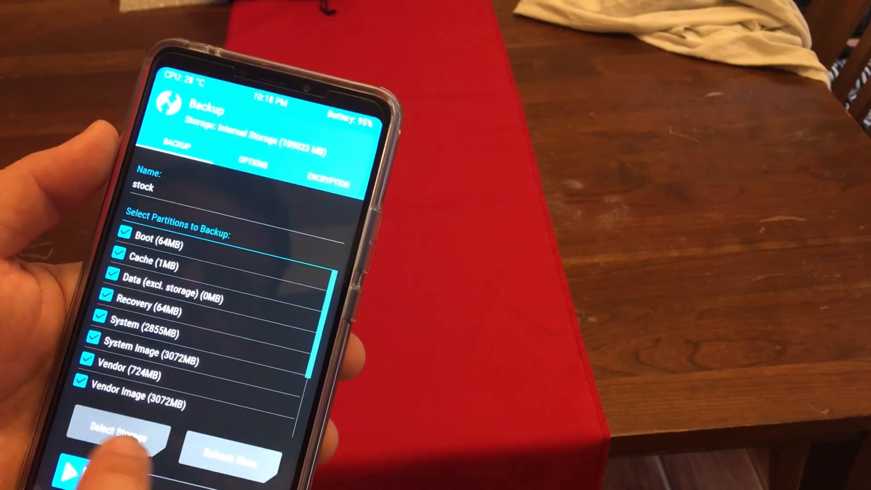
left_click(117, 433)
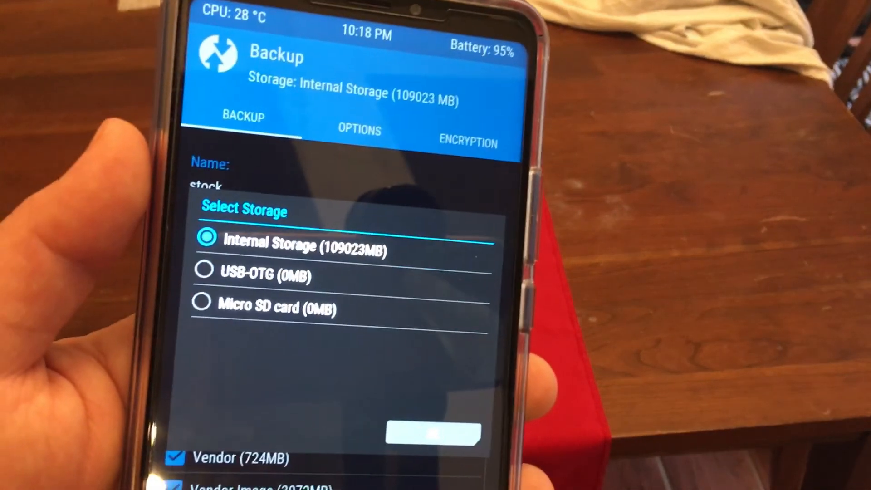
left_click(433, 433)
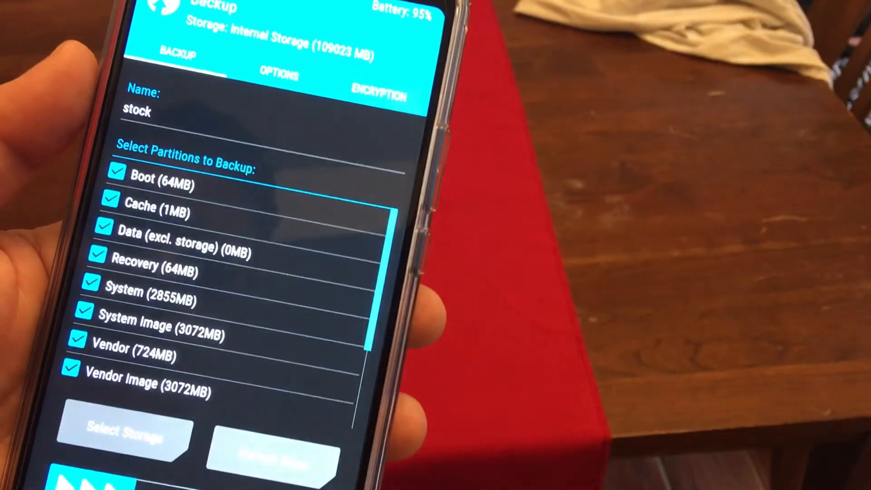